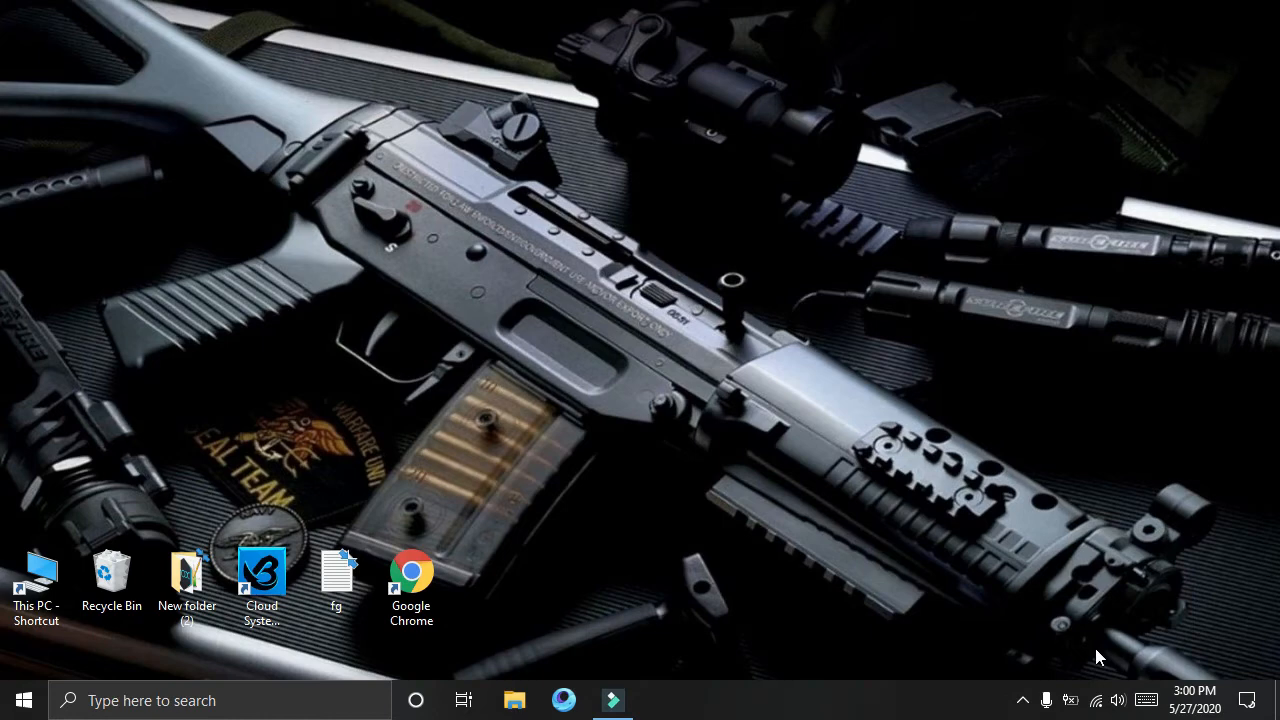
Step: Open the connected Wi-Fi network's properties from the taskbar network list
click(1096, 700)
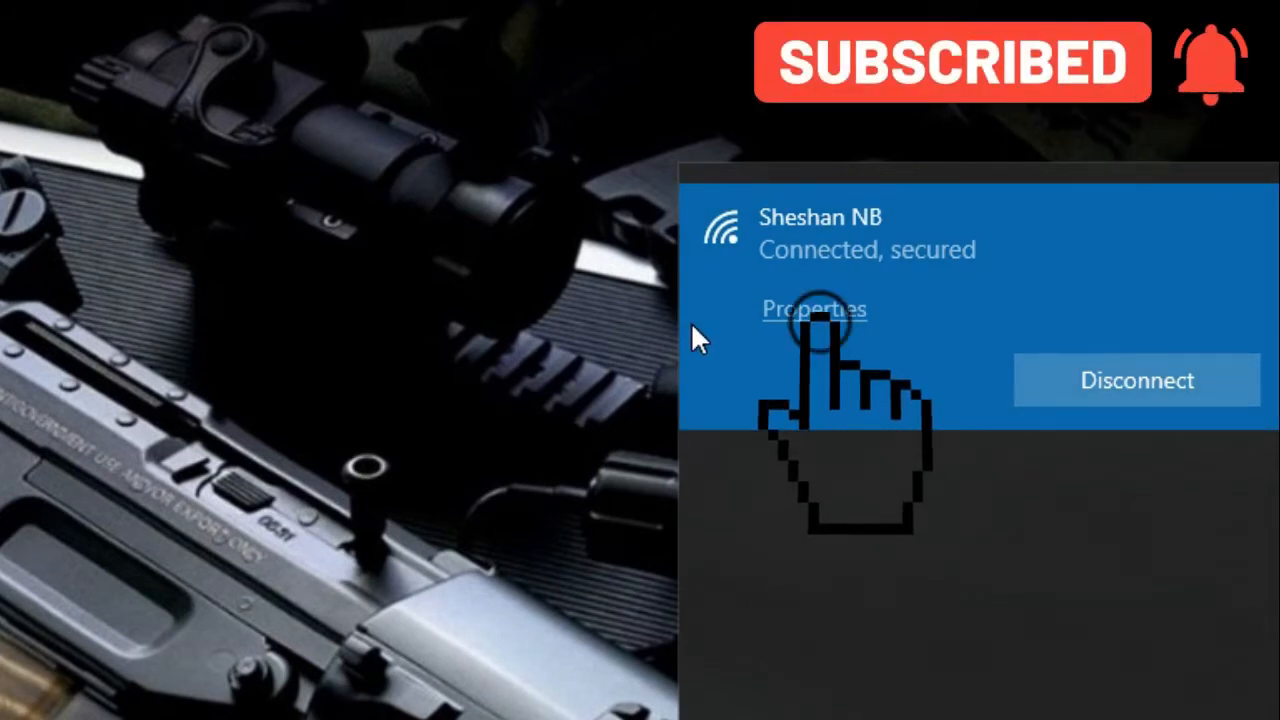
click(813, 308)
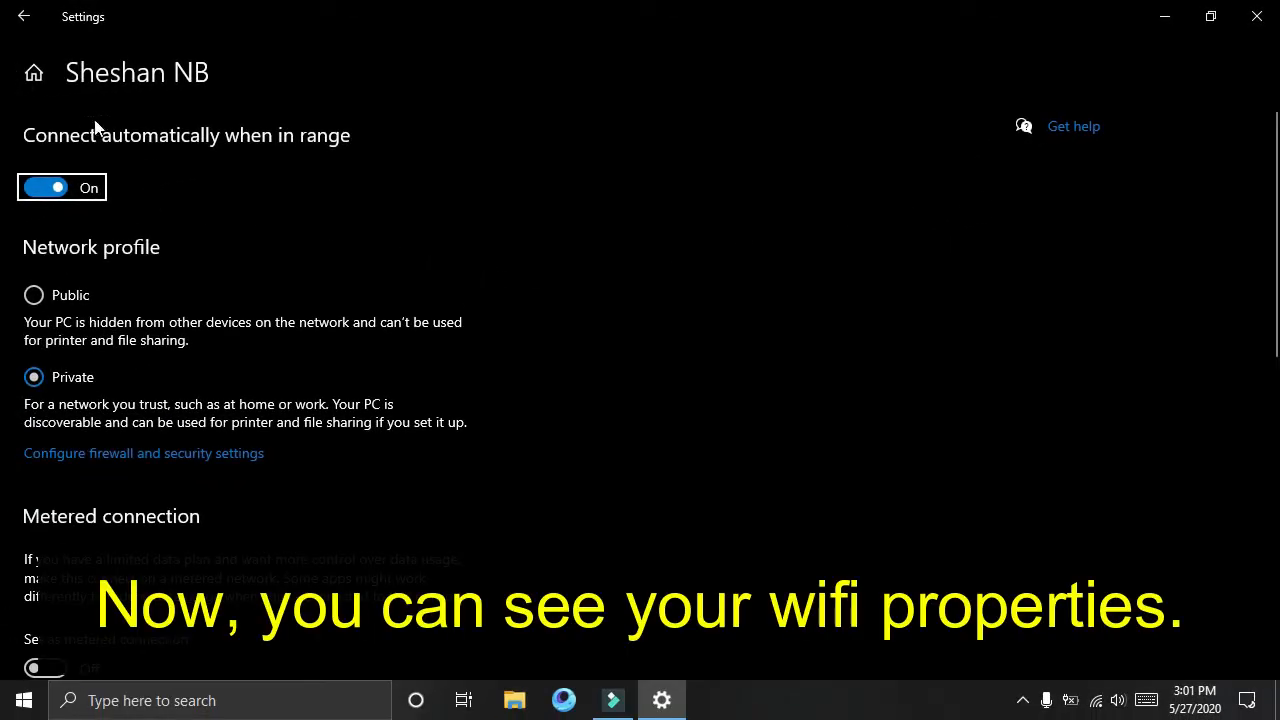
mouse_move(173, 170)
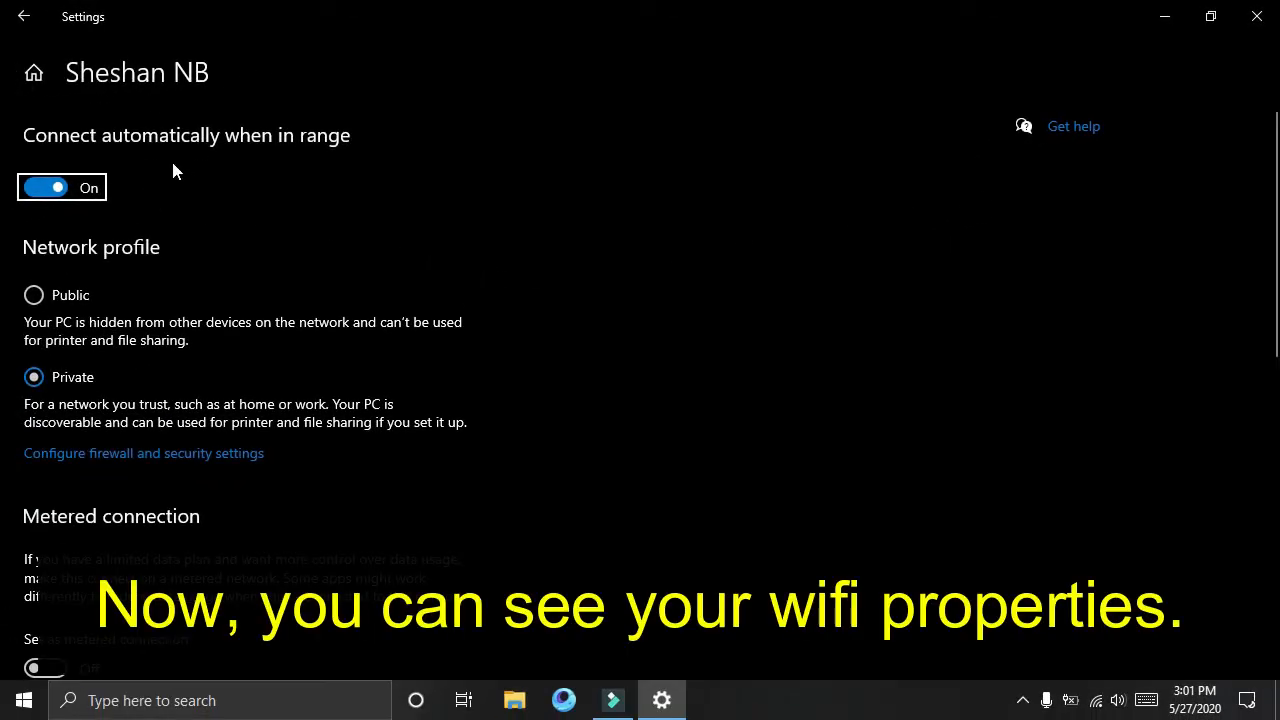
Step: Turn on 'Set as metered connection' and go to the network's data usage settings
scroll(down, 3)
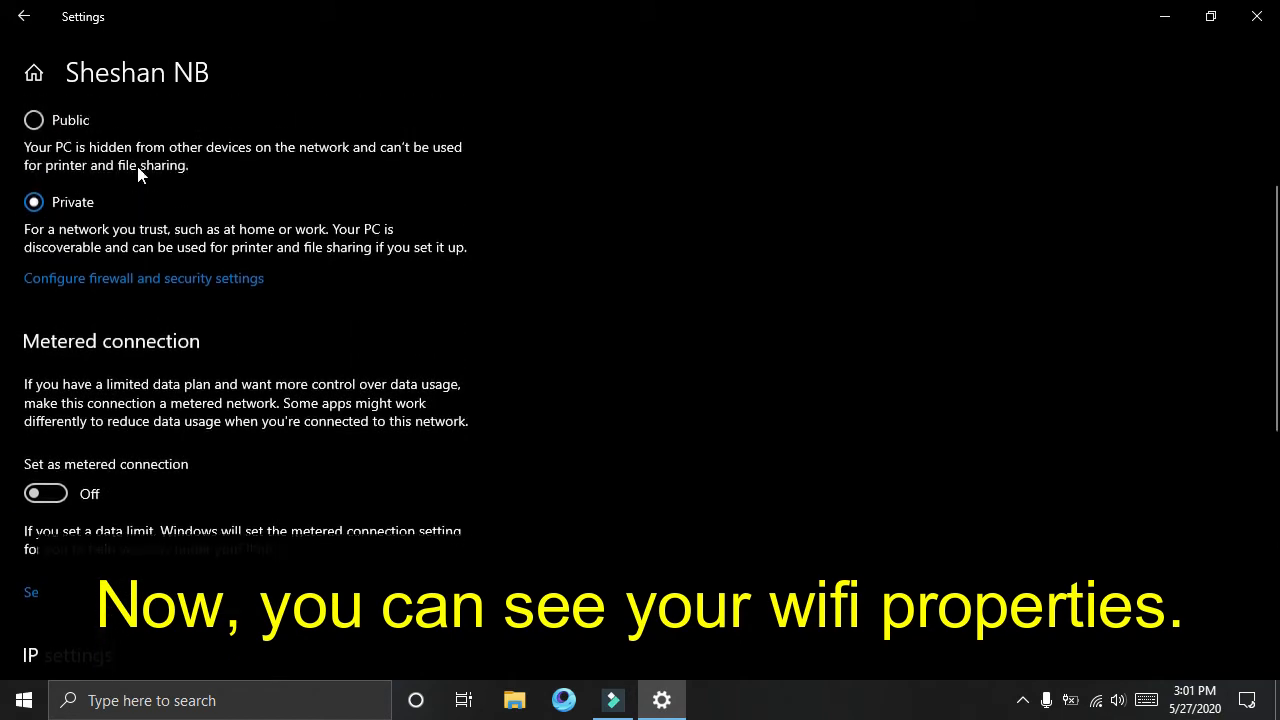
scroll(down, 3)
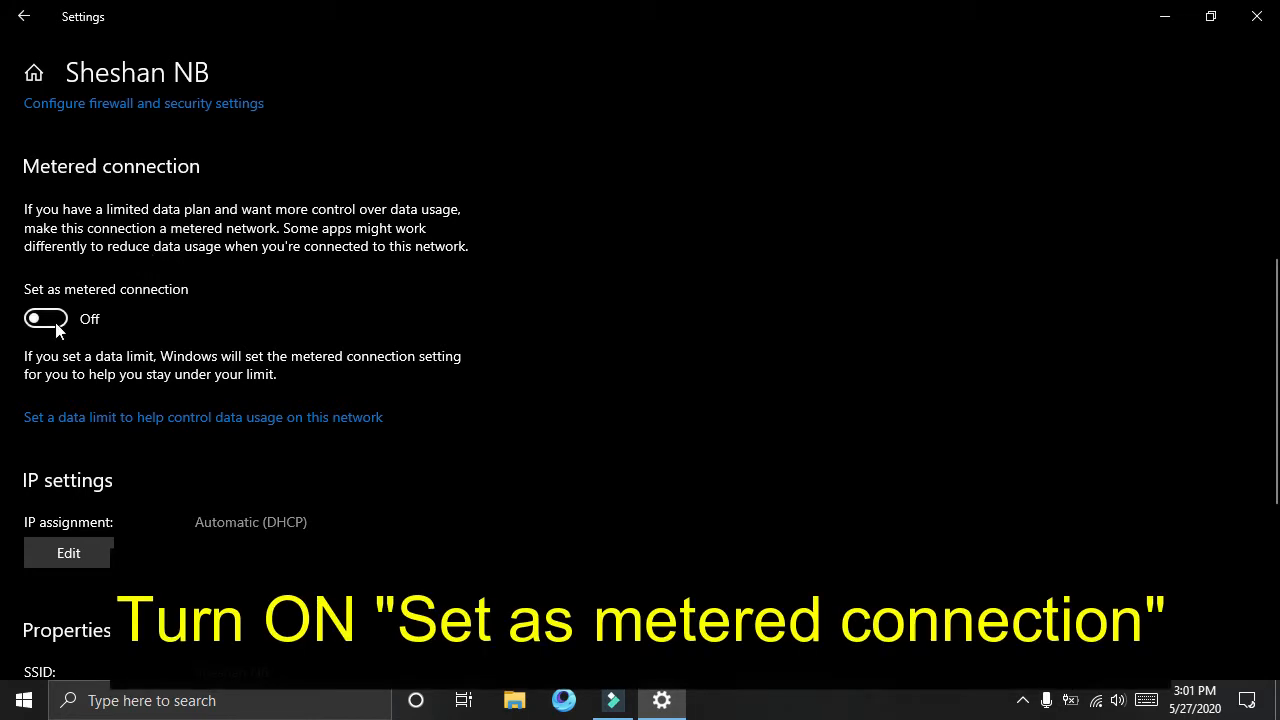
click(46, 318)
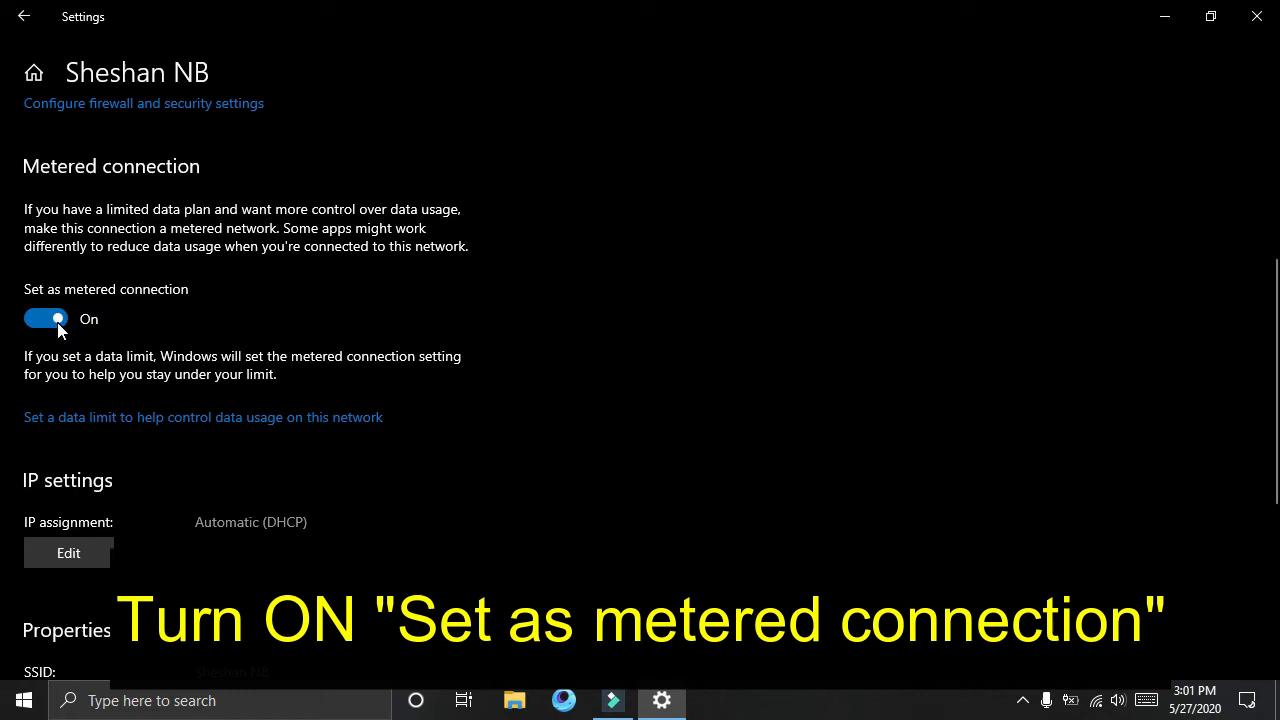
scroll(down, 3)
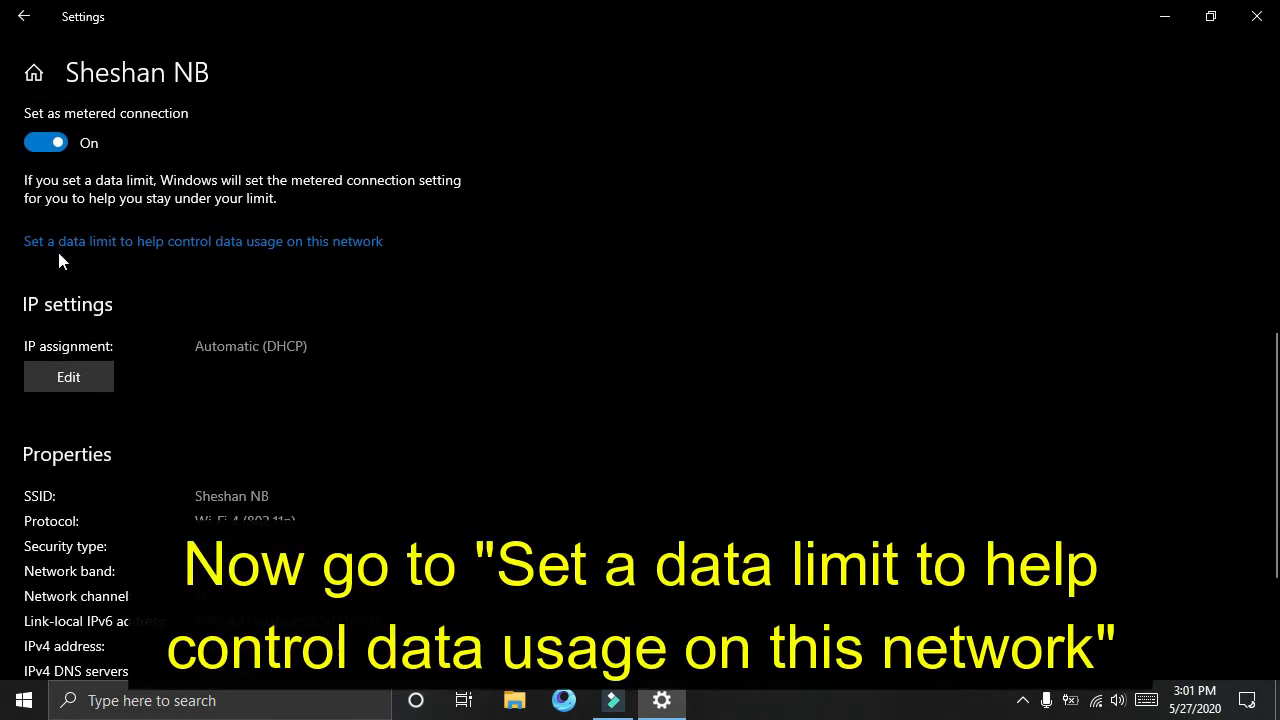
mouse_move(333, 244)
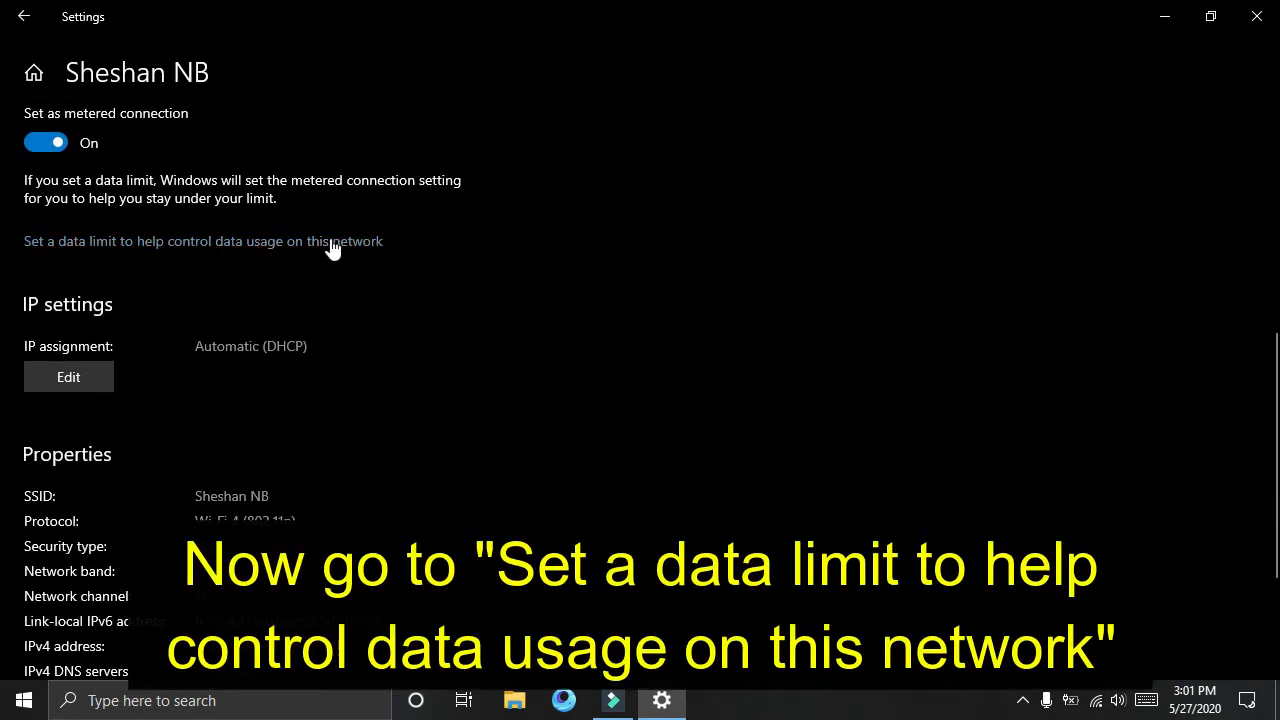
mouse_move(113, 258)
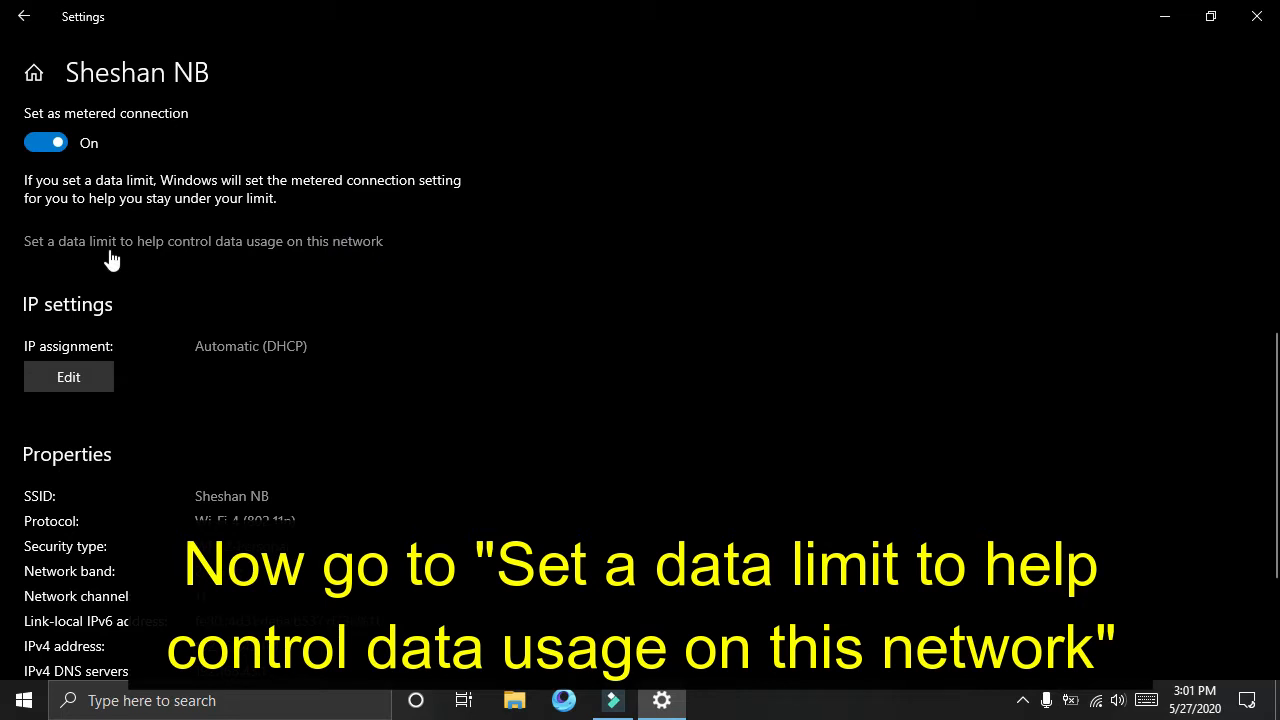
click(203, 241)
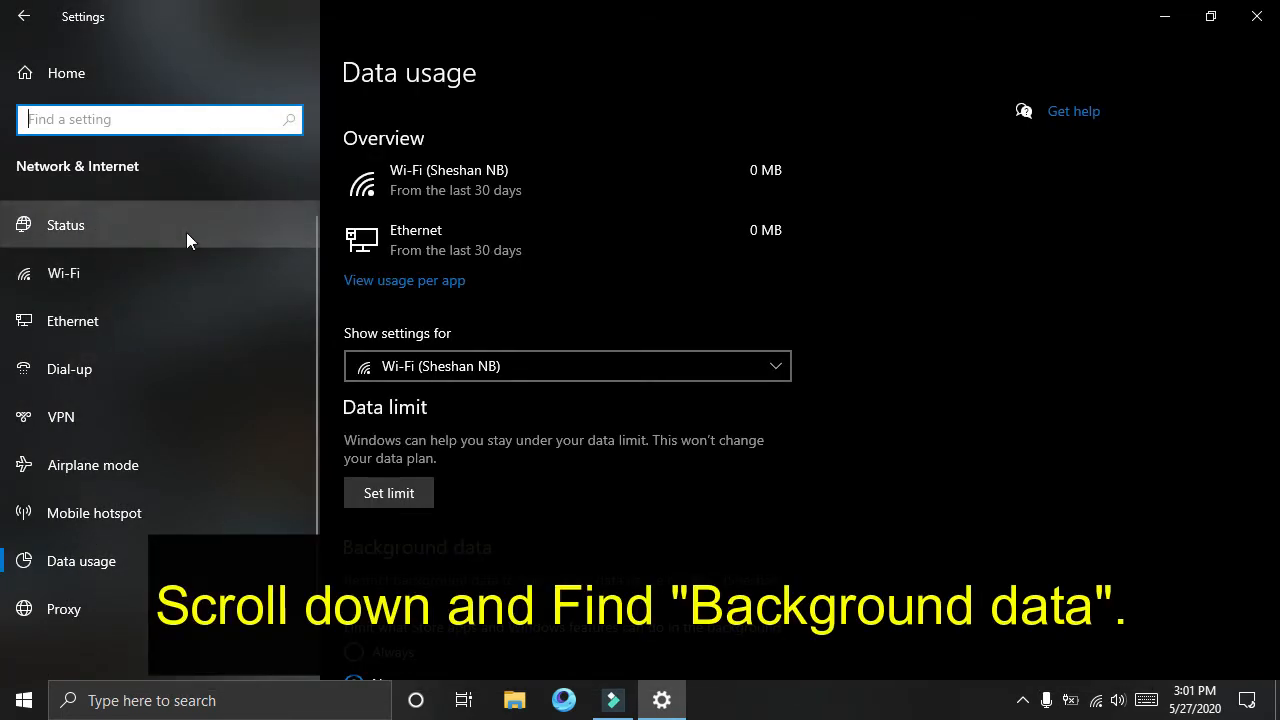
mouse_move(517, 301)
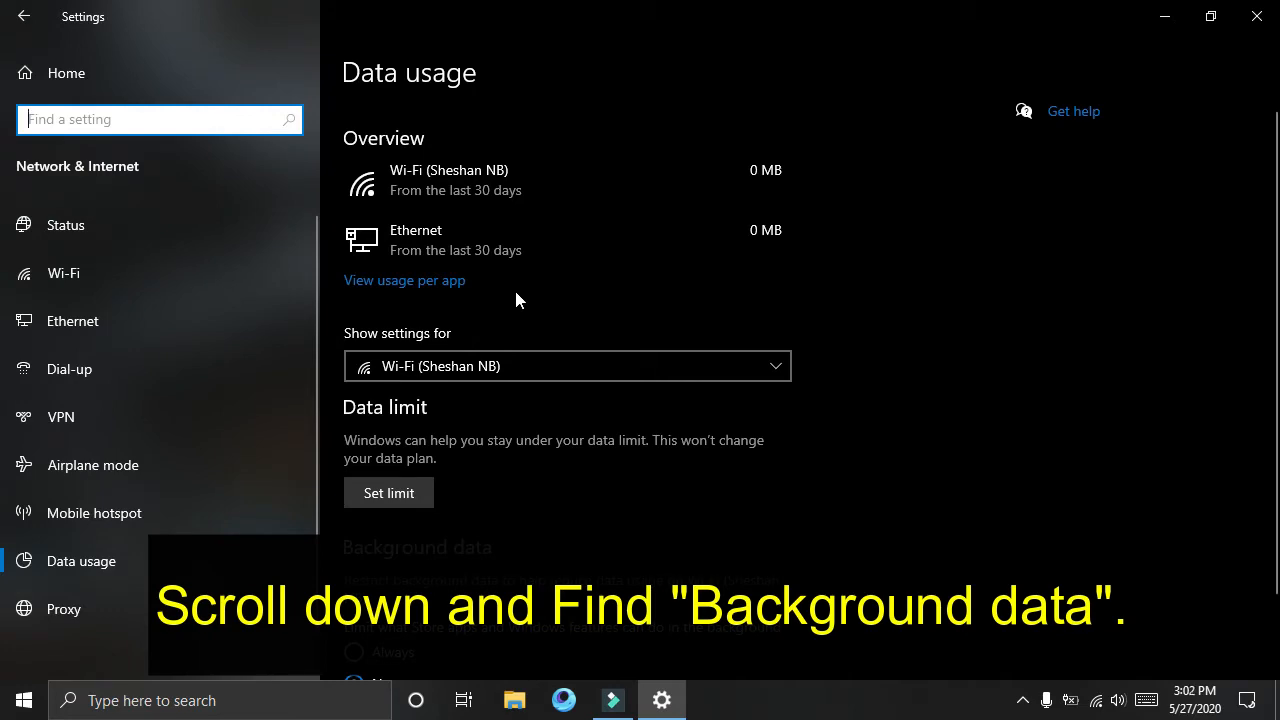
Step: Set Background data to Always limit for Store apps and Windows features
scroll(down, 3)
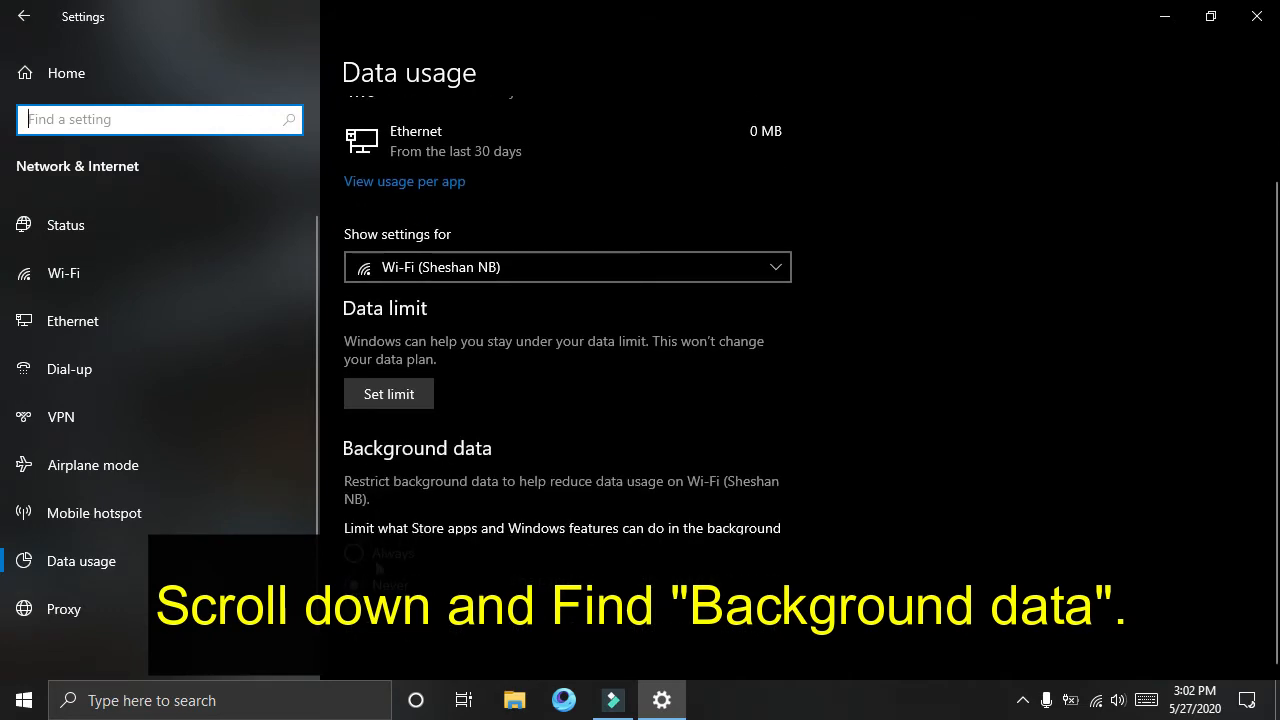
scroll(down, 3)
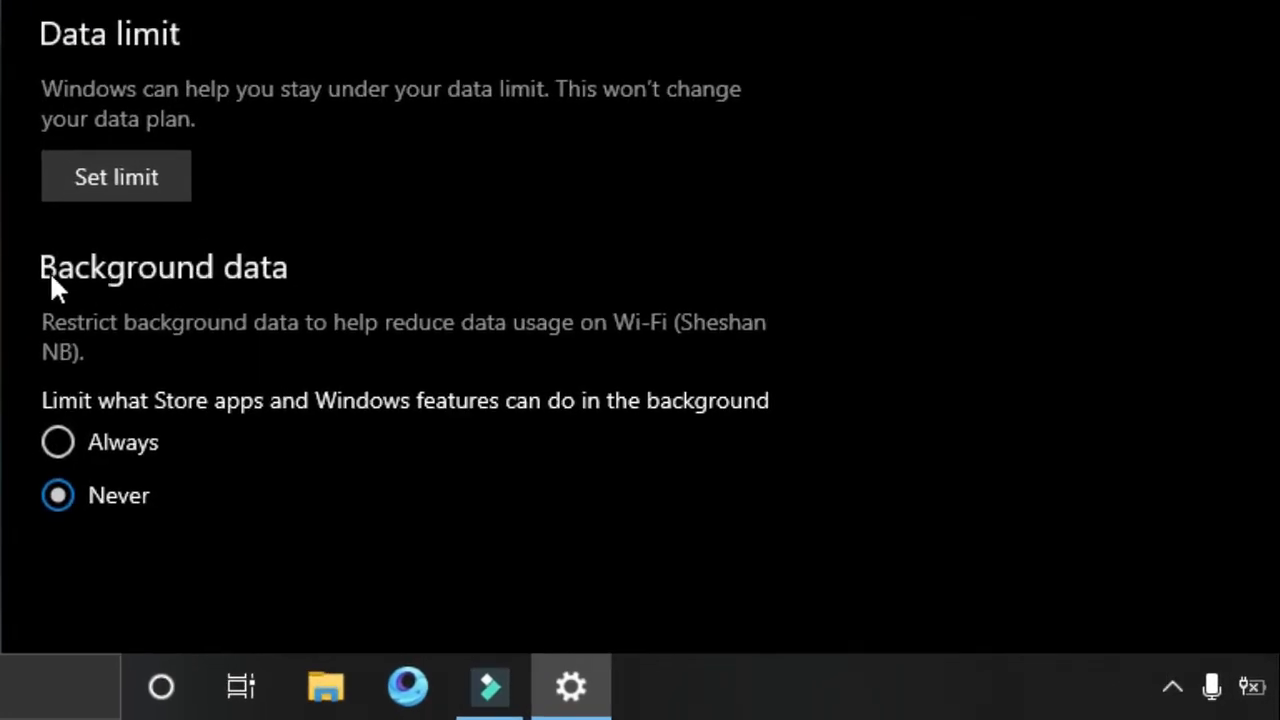
mouse_move(62, 348)
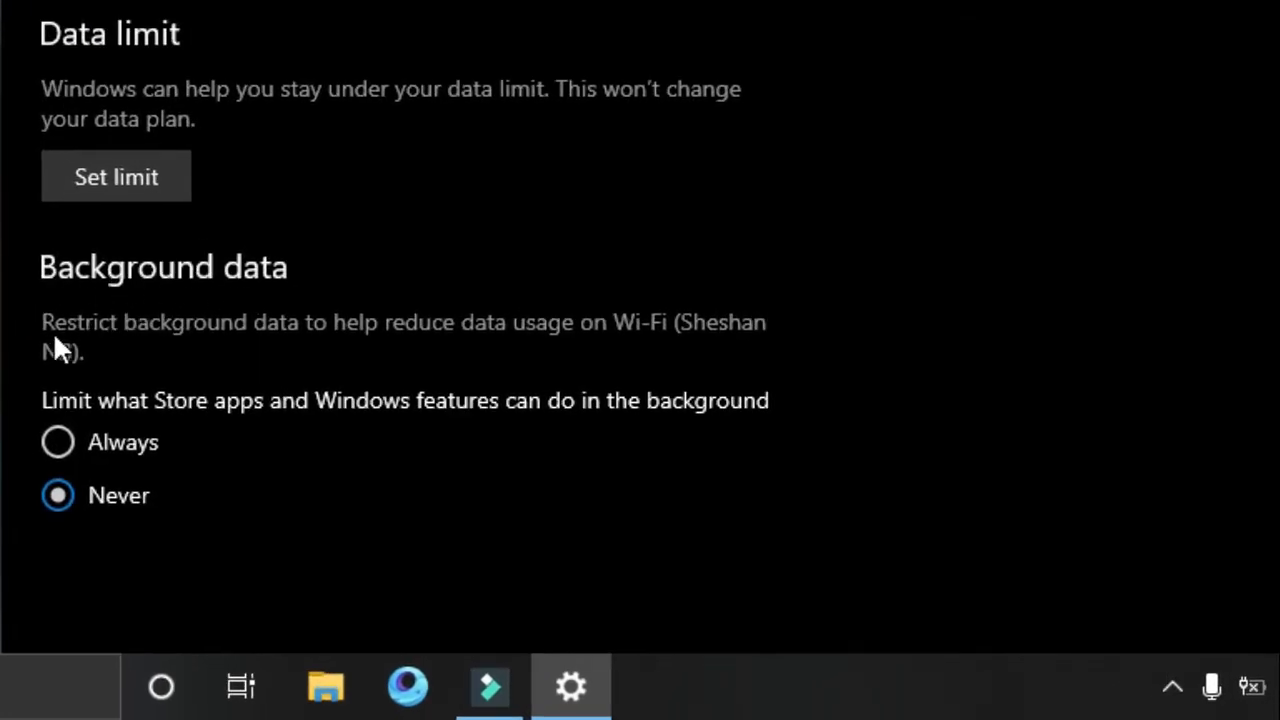
mouse_move(760, 355)
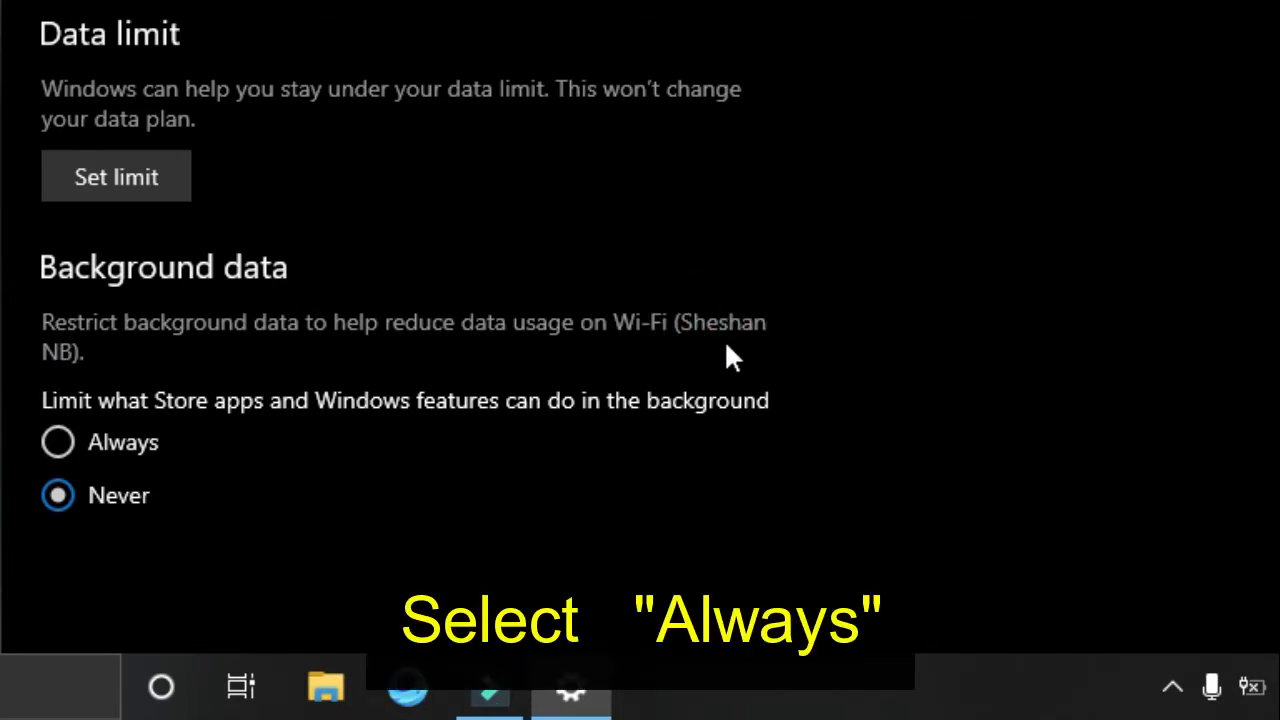
mouse_move(70, 405)
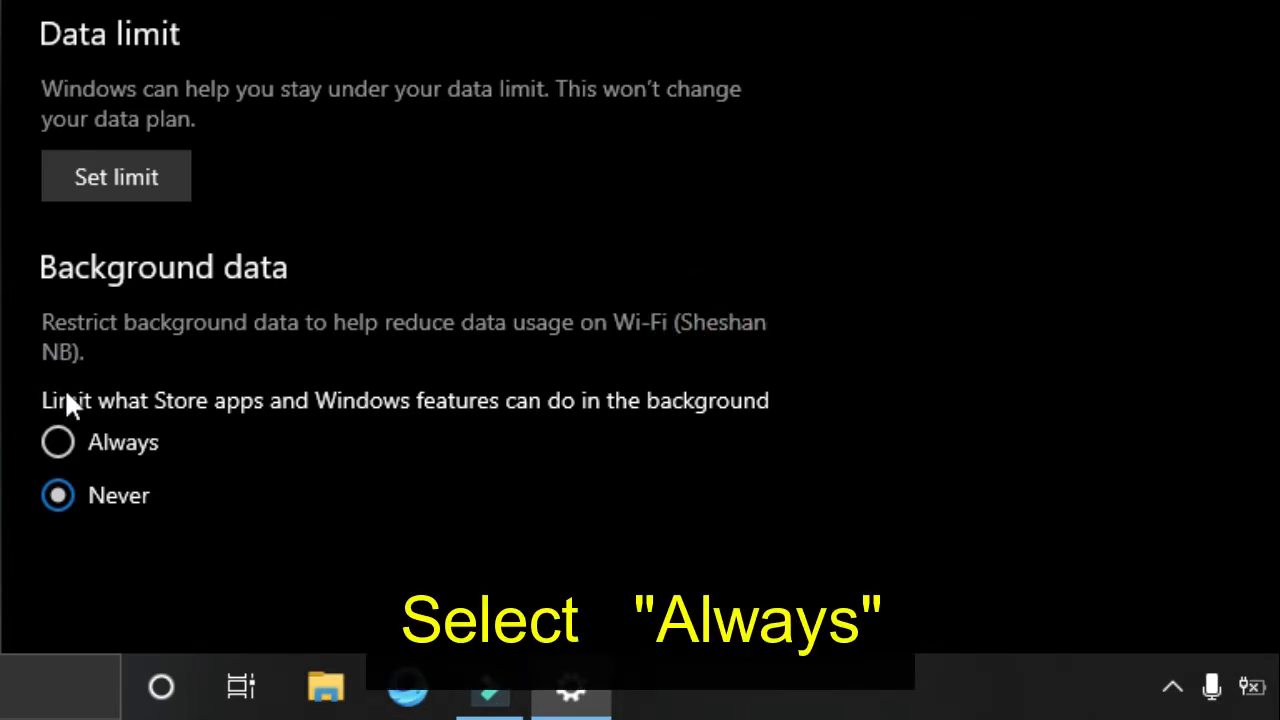
mouse_move(725, 415)
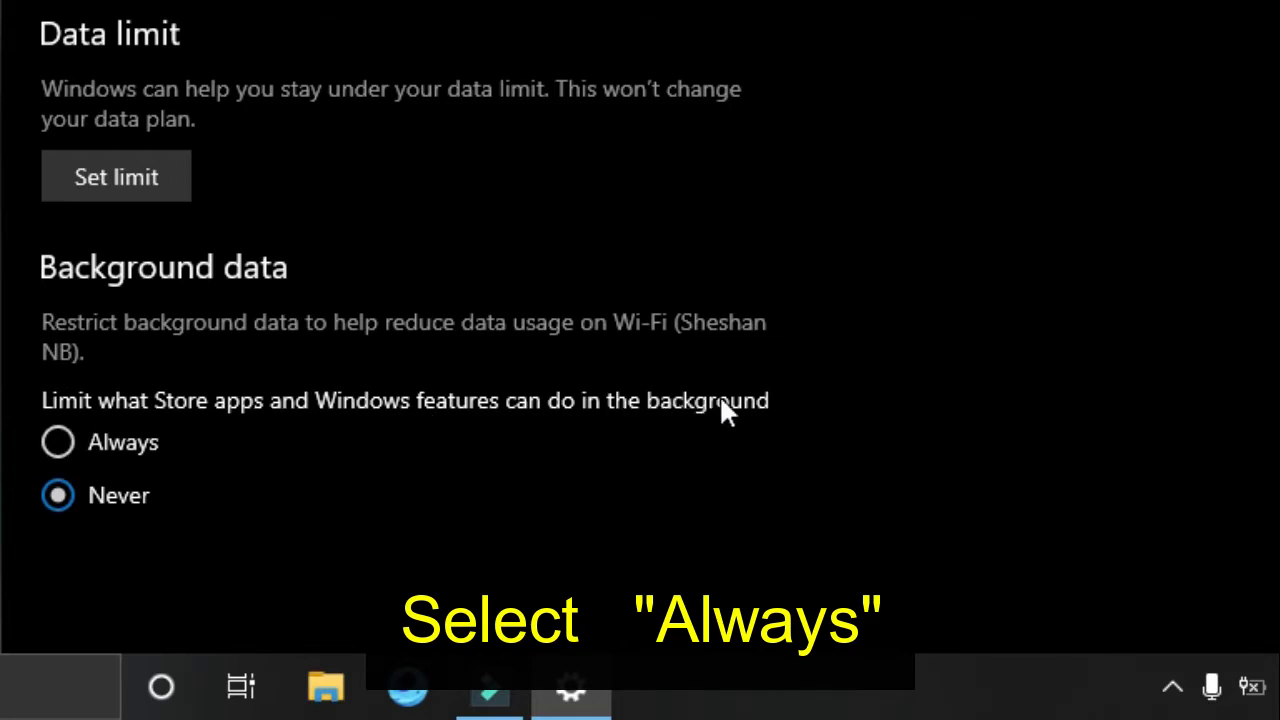
click(57, 442)
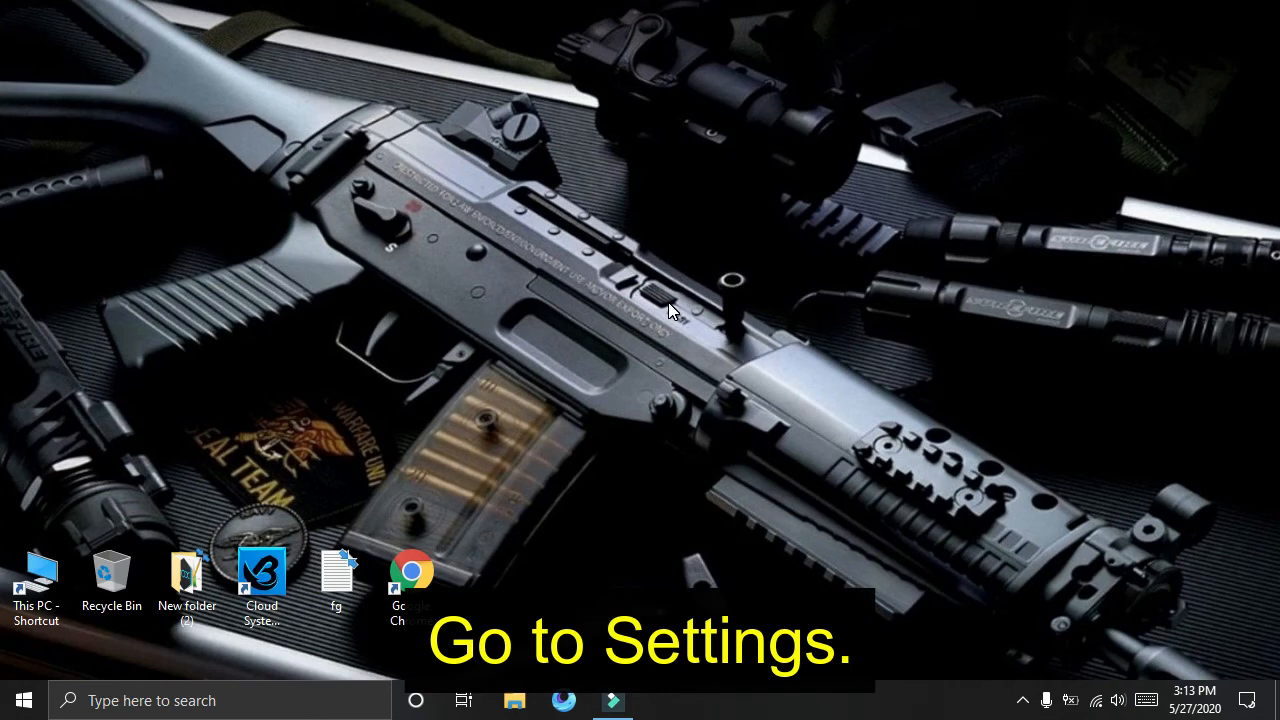
Step: Reopen Windows Settings from Start and go to Update & Security
click(22, 700)
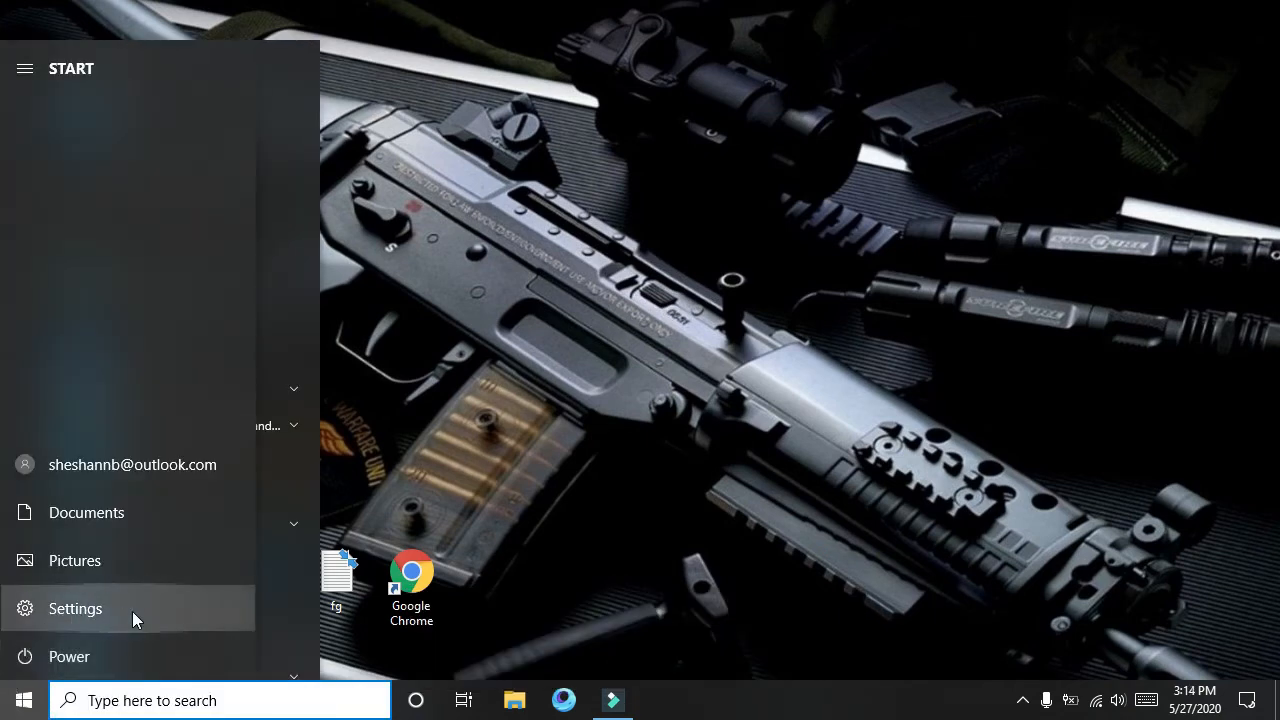
click(75, 608)
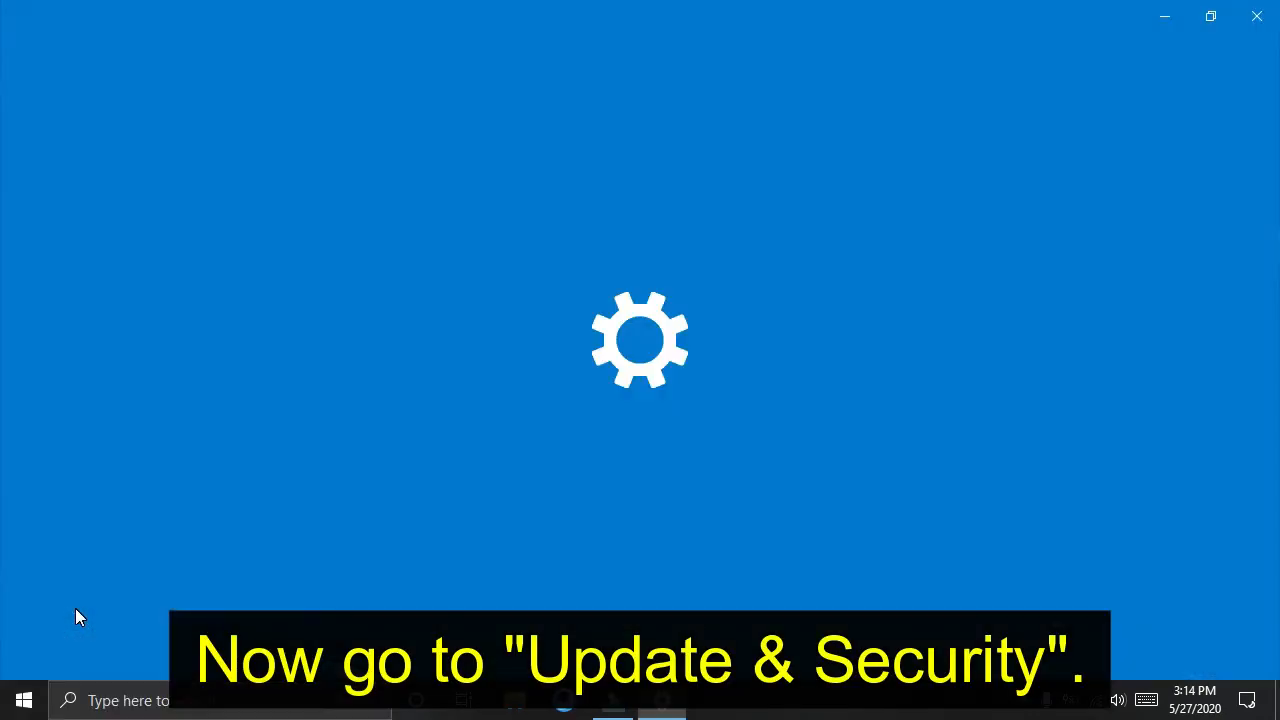
mouse_move(480, 570)
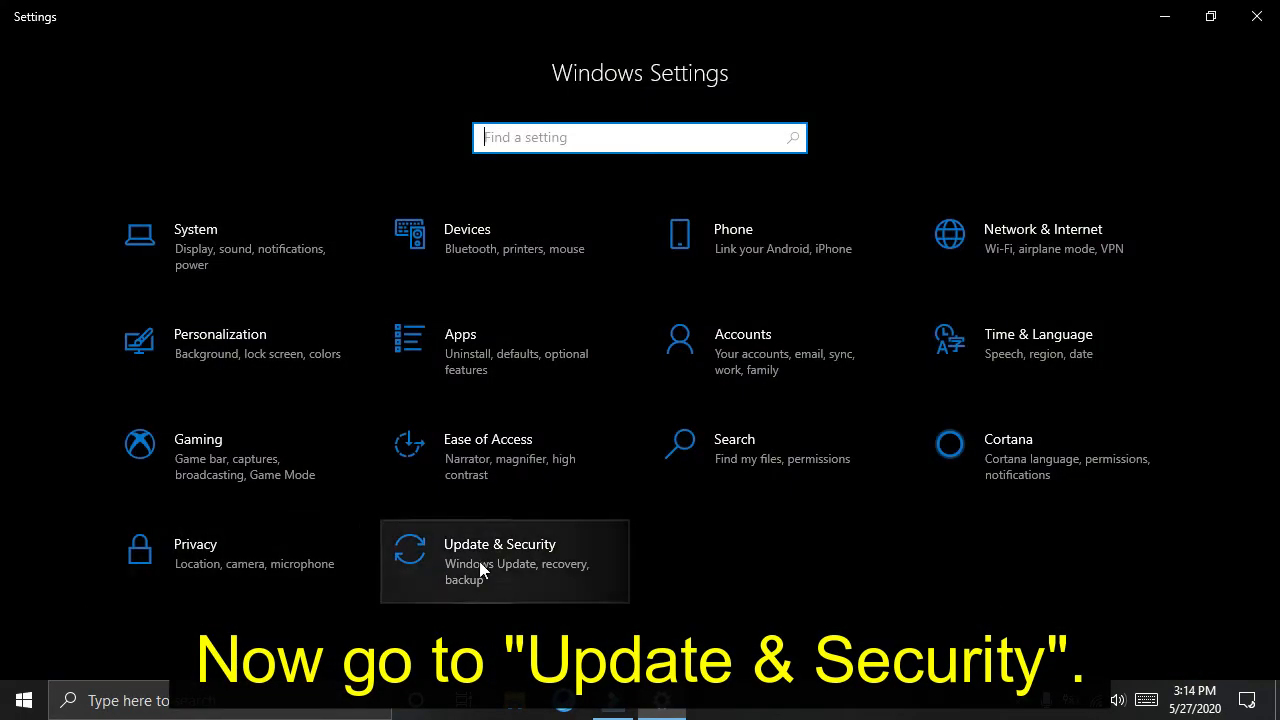
mouse_move(508, 574)
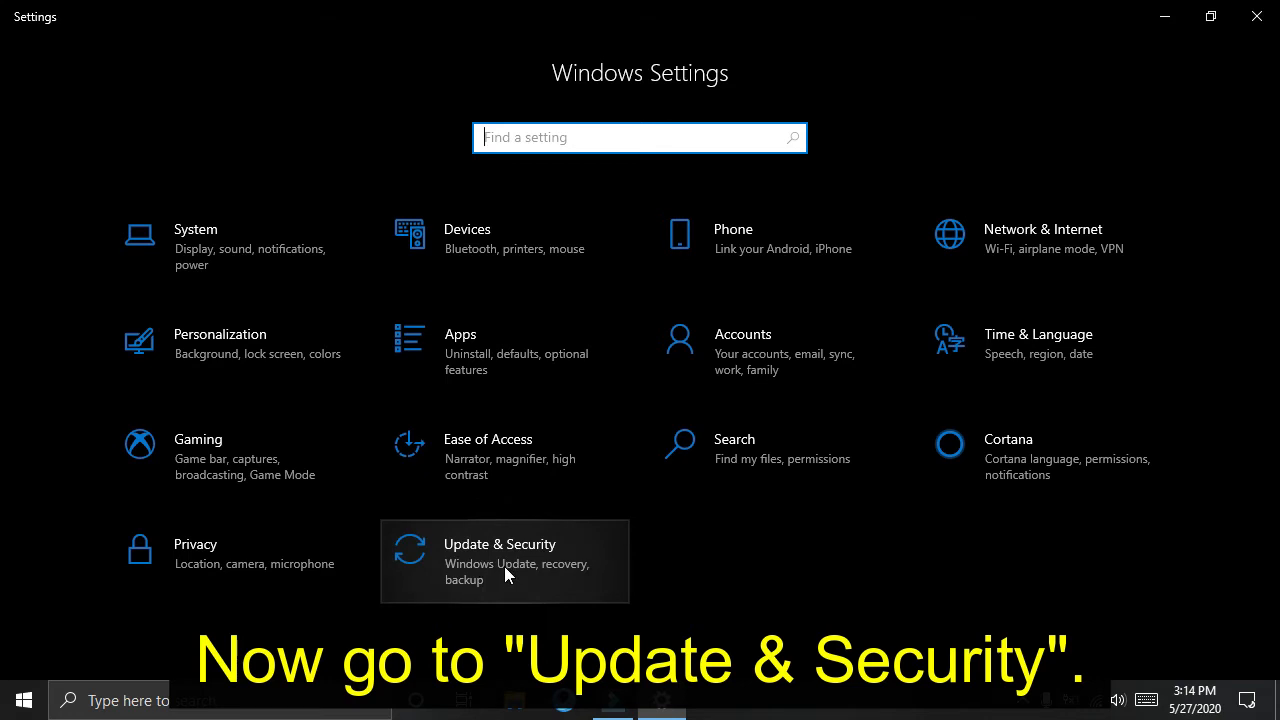
click(504, 561)
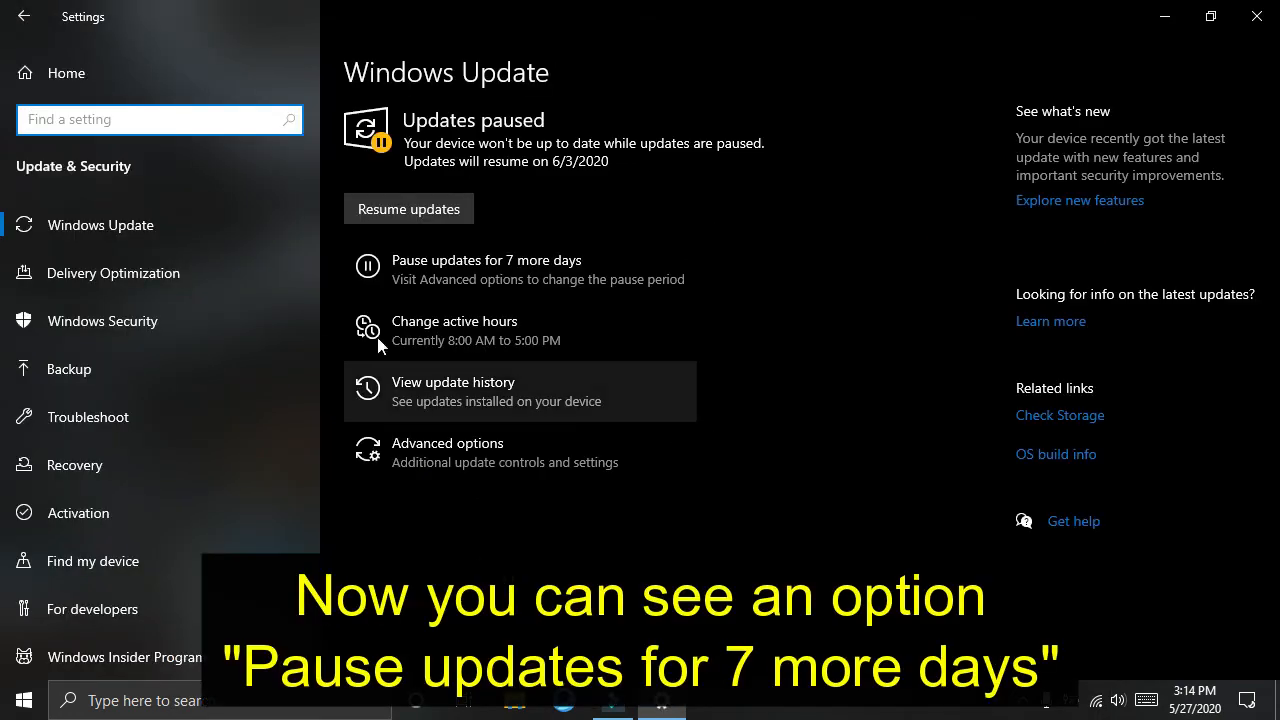
mouse_move(560, 283)
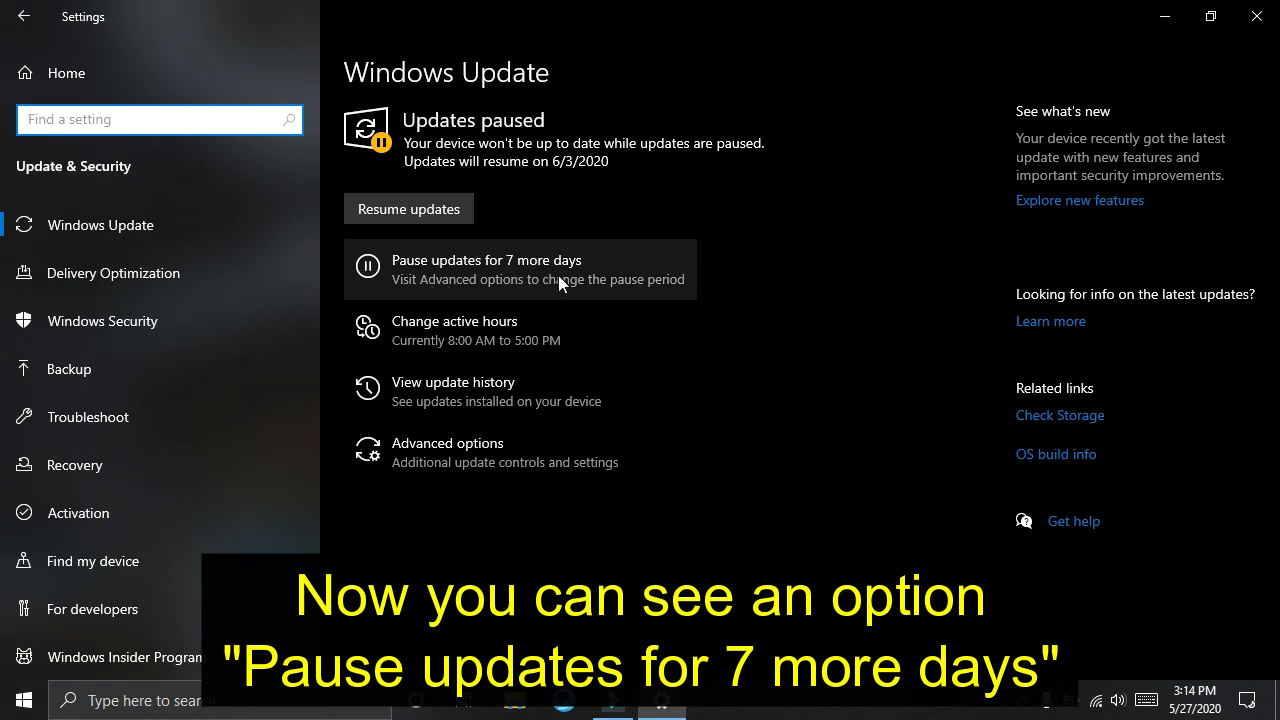
mouse_move(602, 292)
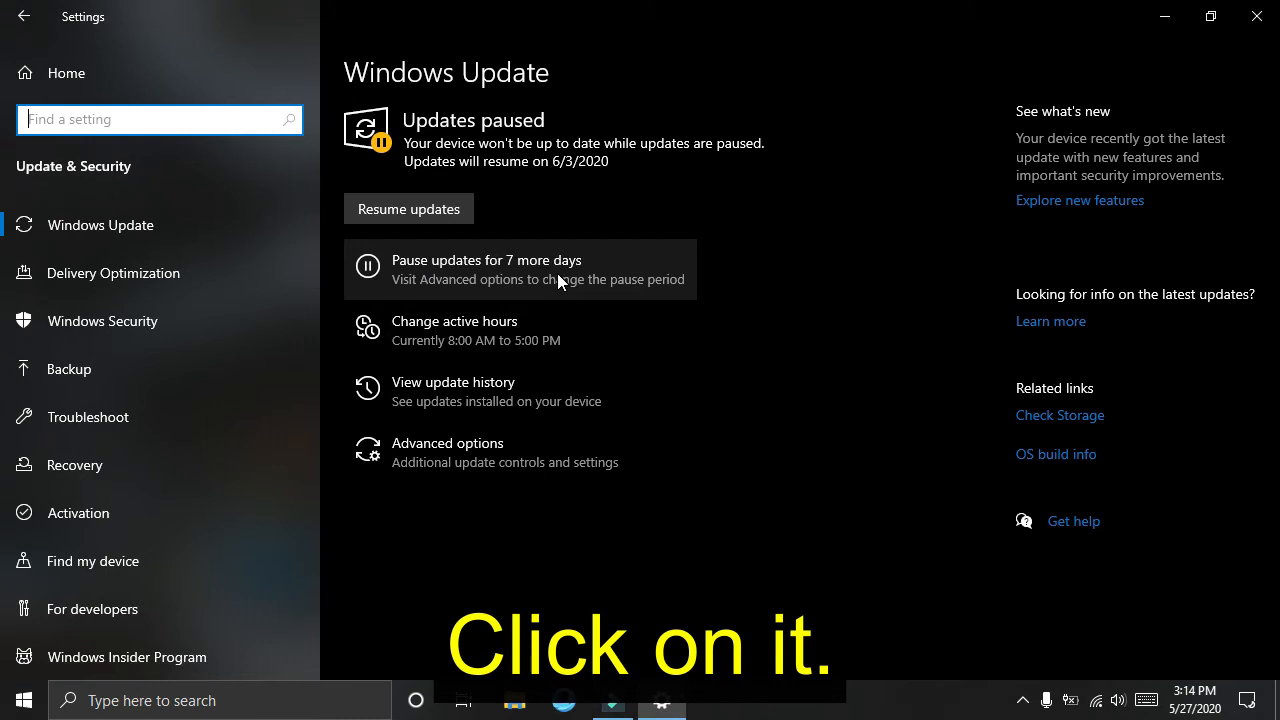
mouse_move(535, 127)
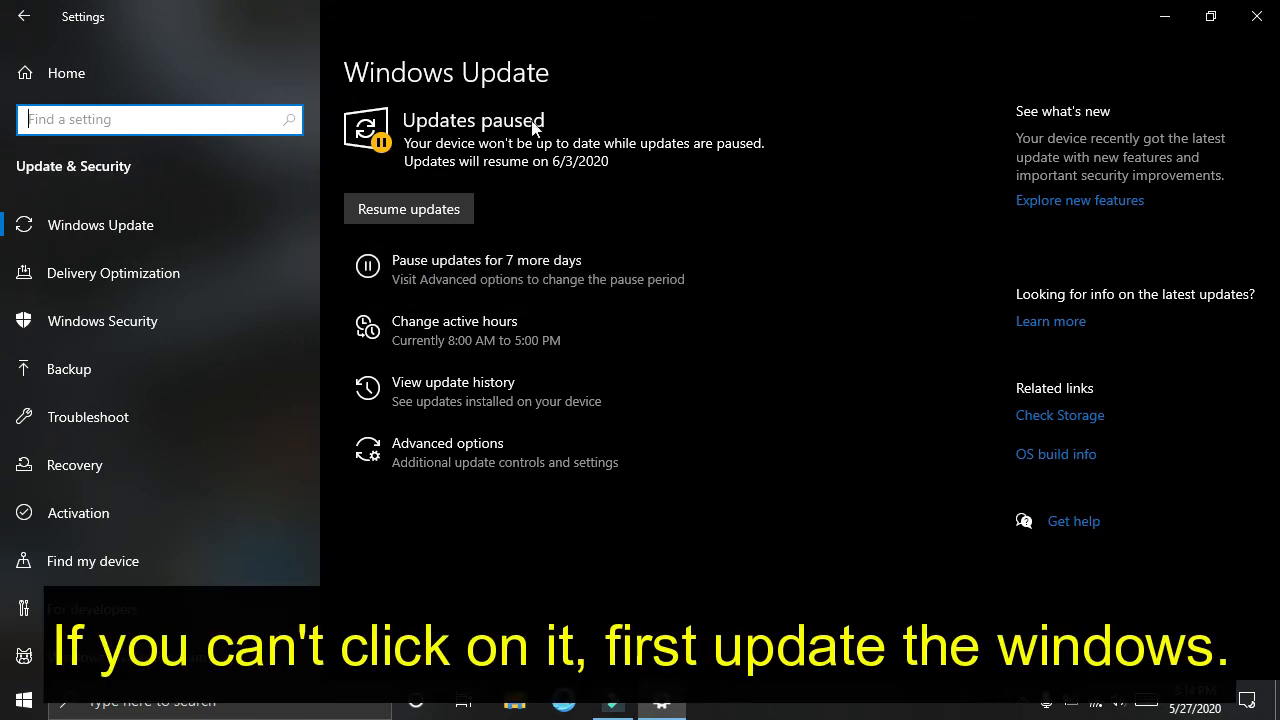
mouse_move(440, 128)
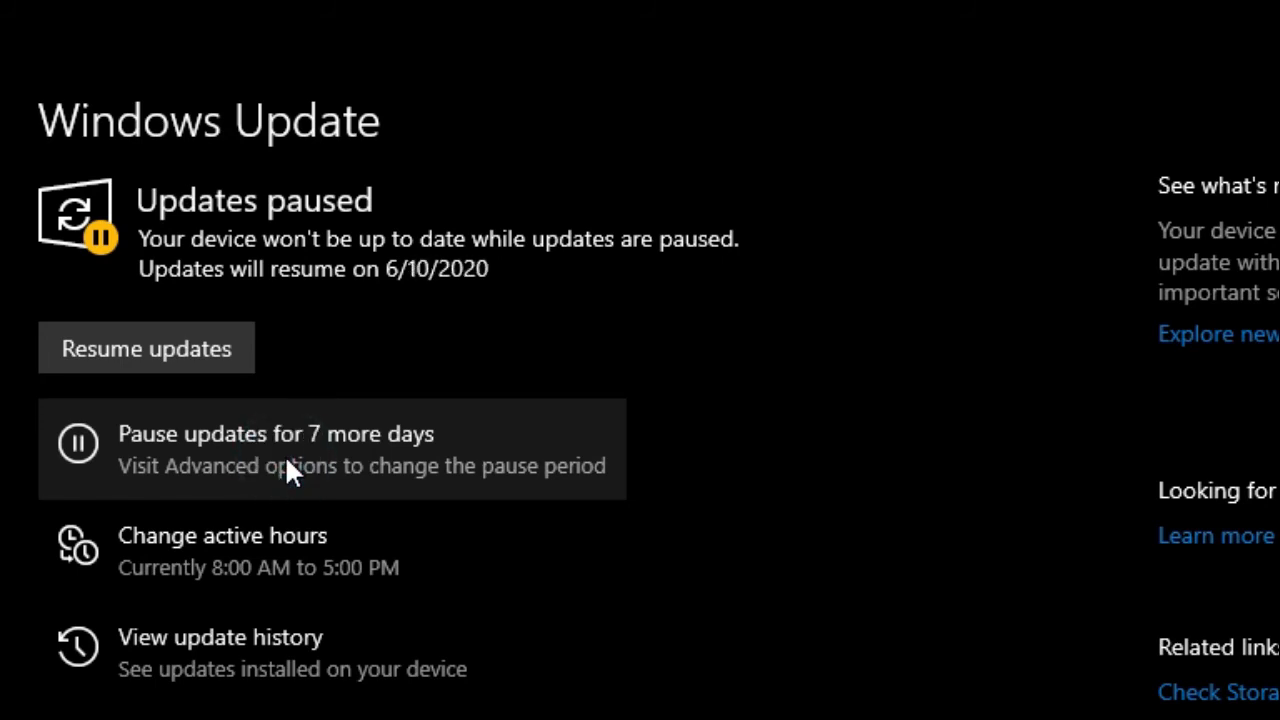
mouse_move(385, 260)
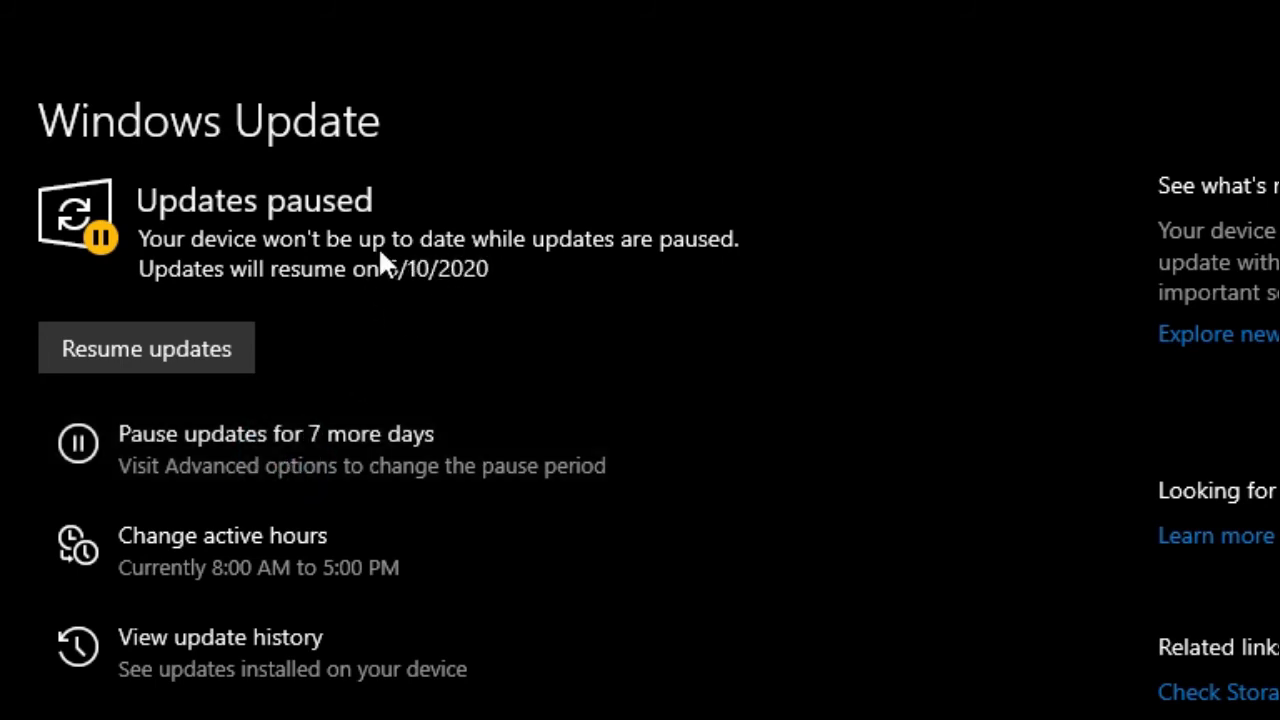
mouse_move(413, 279)
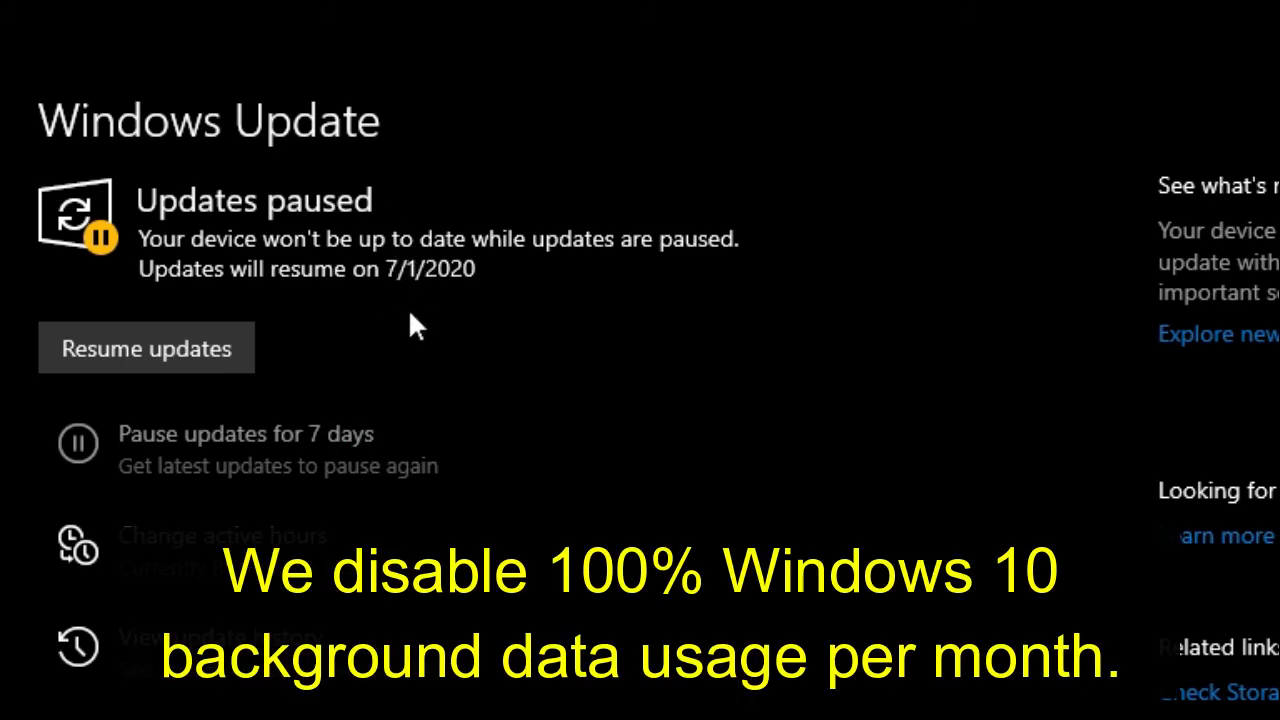
mouse_move(393, 312)
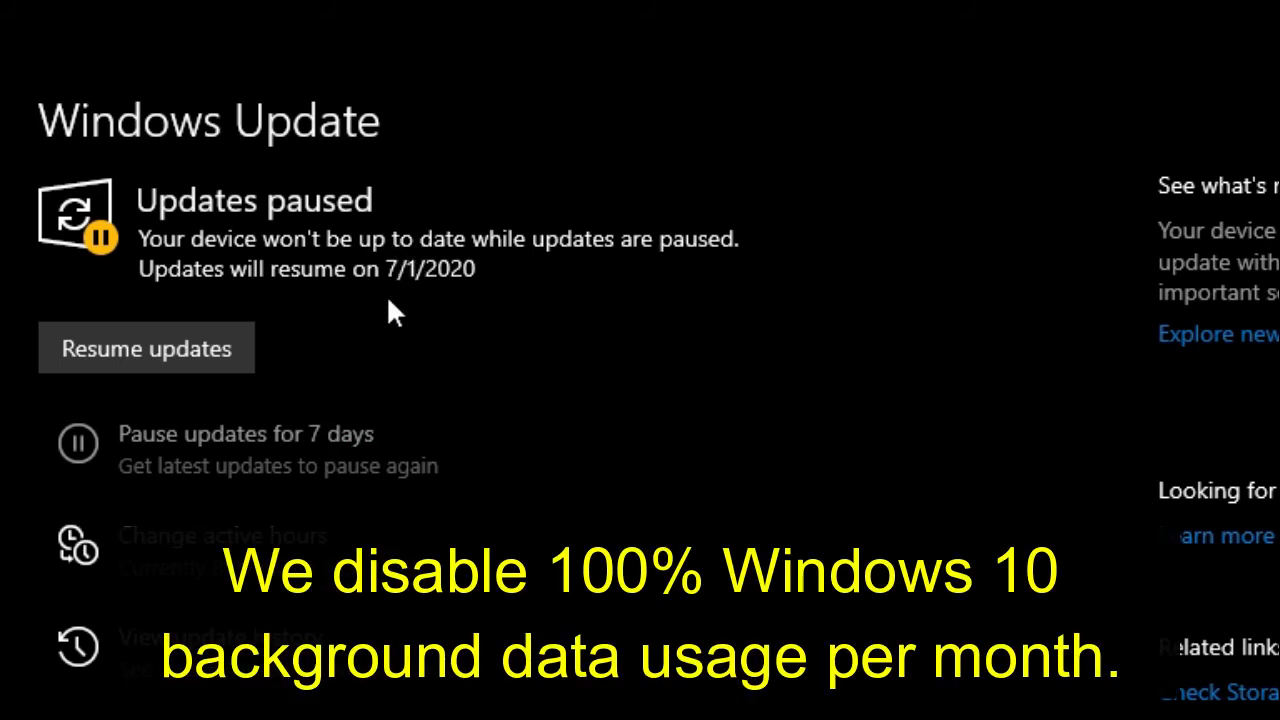